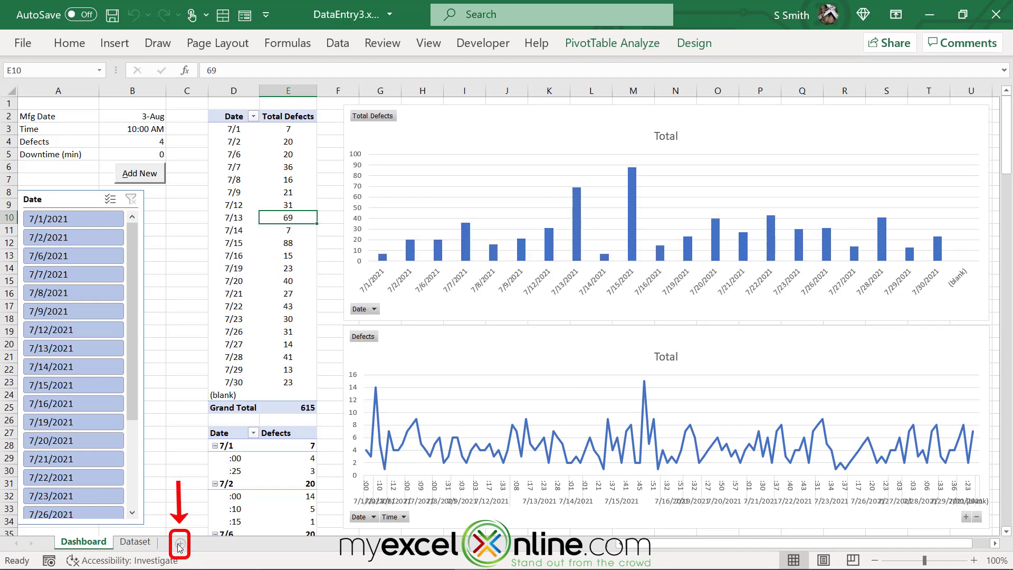
# - Add a new worksheet named DashboardTest for the entry fields and Add New button
pyautogui.click(179, 542)
pyautogui.write('DashboardTest')
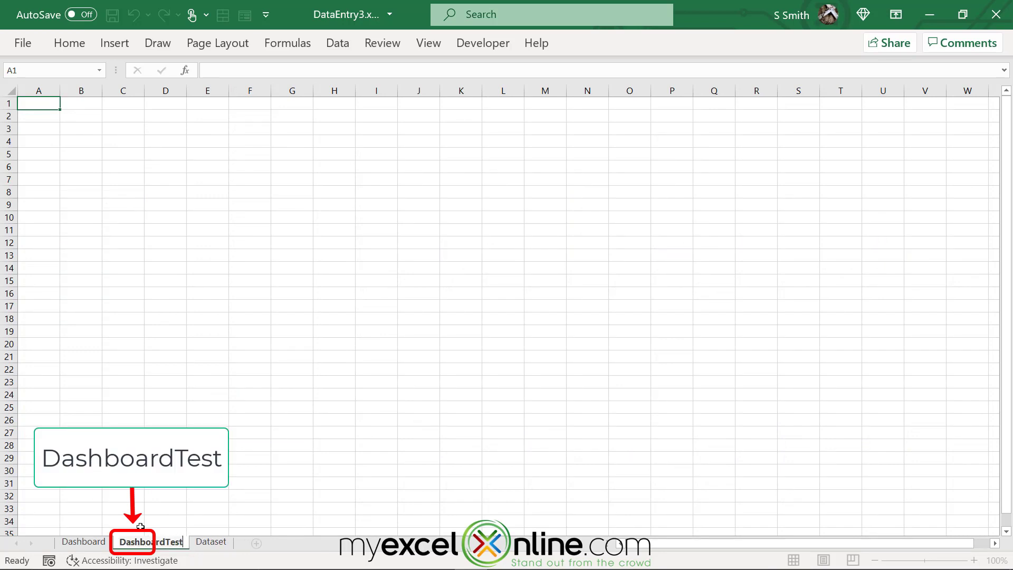
pyautogui.click(151, 541)
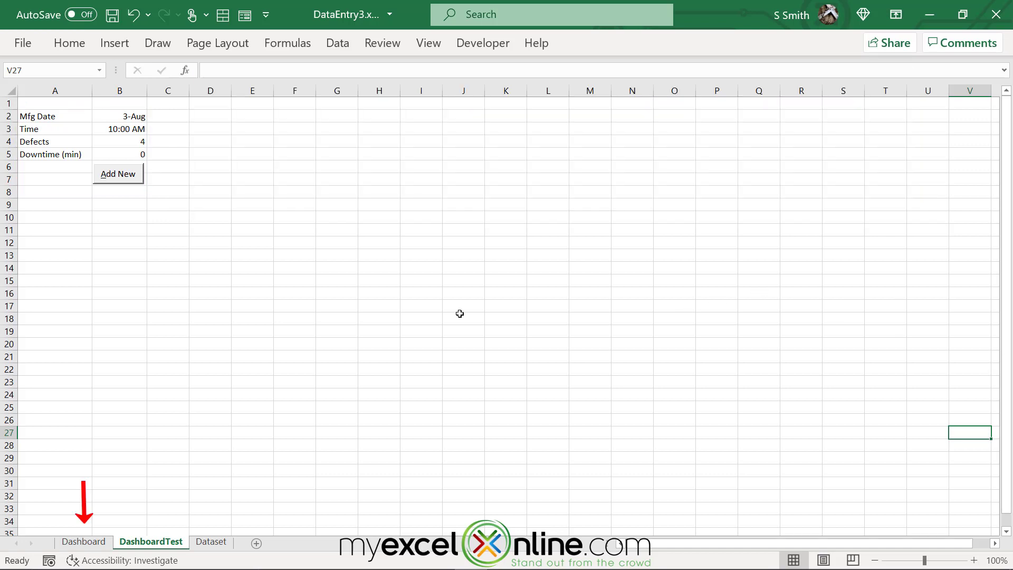
# - Create a pivot table at D2 from Table1 on the Dataset sheet
pyautogui.click(83, 542)
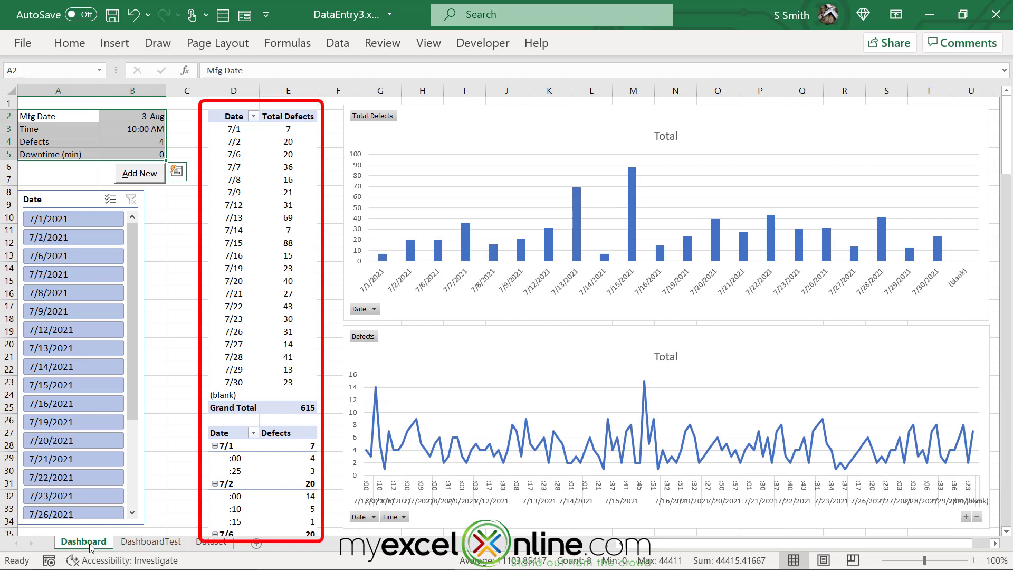
pyautogui.moveTo(261, 116)
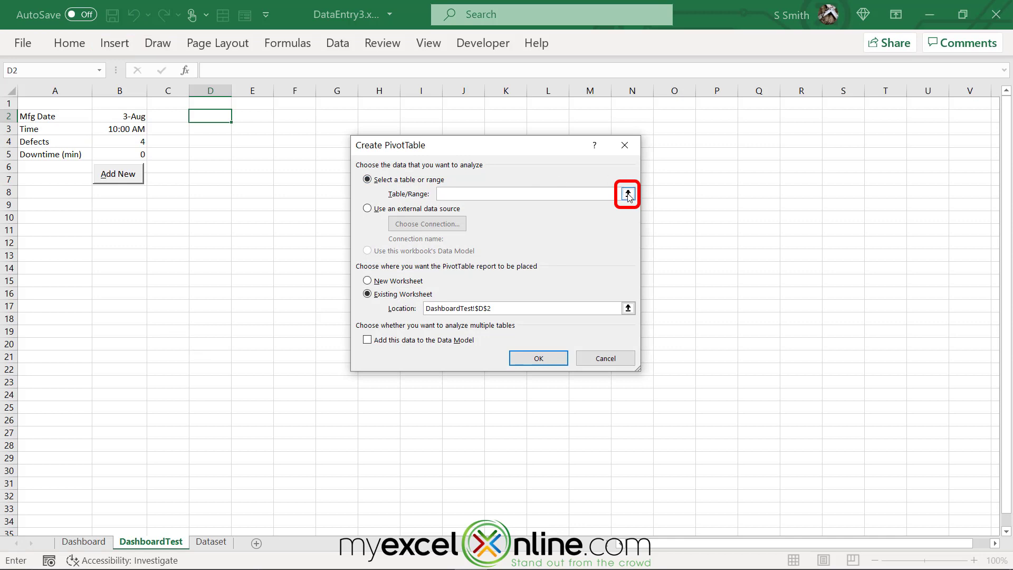
pyautogui.click(626, 195)
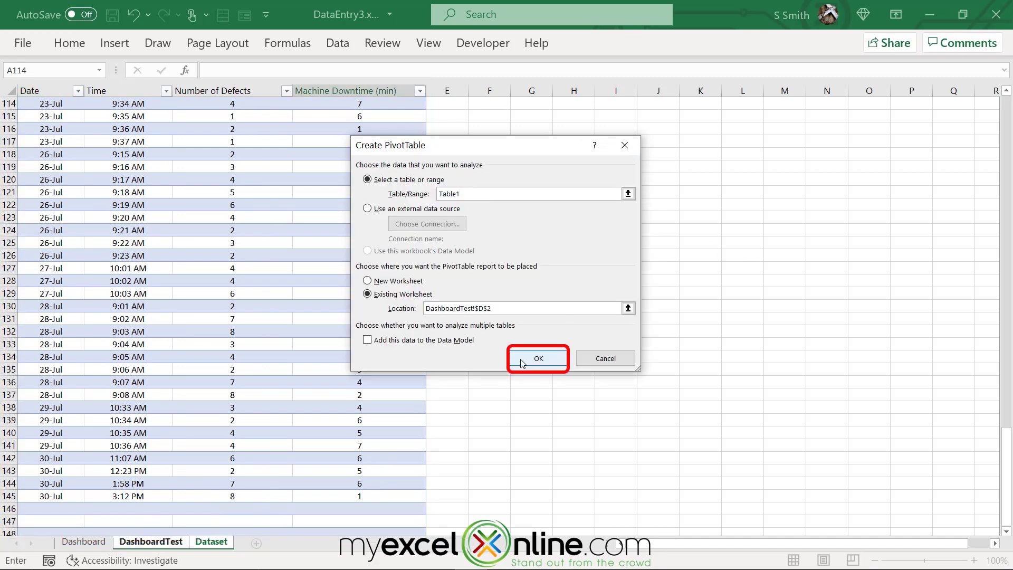
pyautogui.click(538, 359)
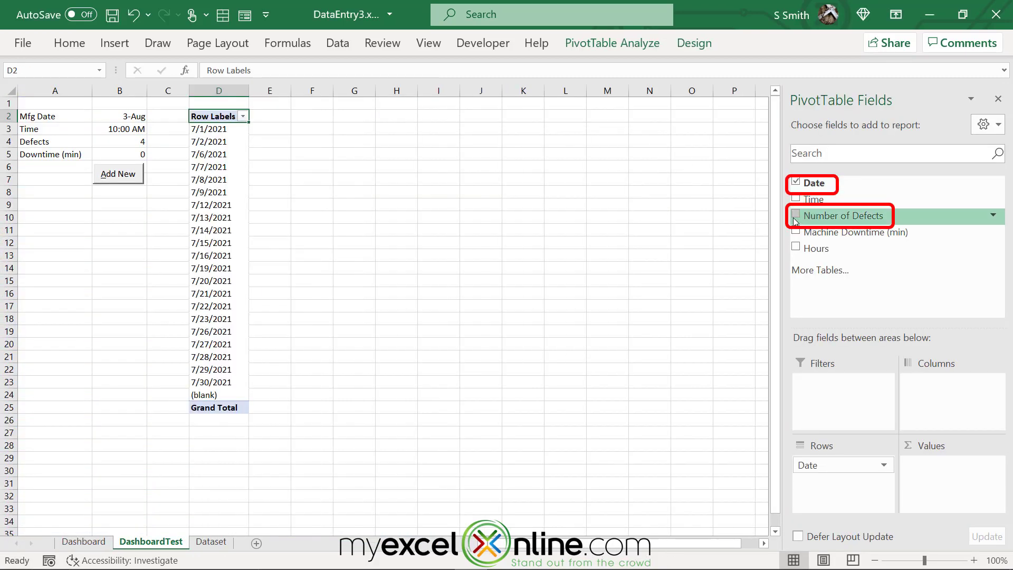
# - Sum Number of Defects by Date and rename the value column to Defects
pyautogui.click(797, 215)
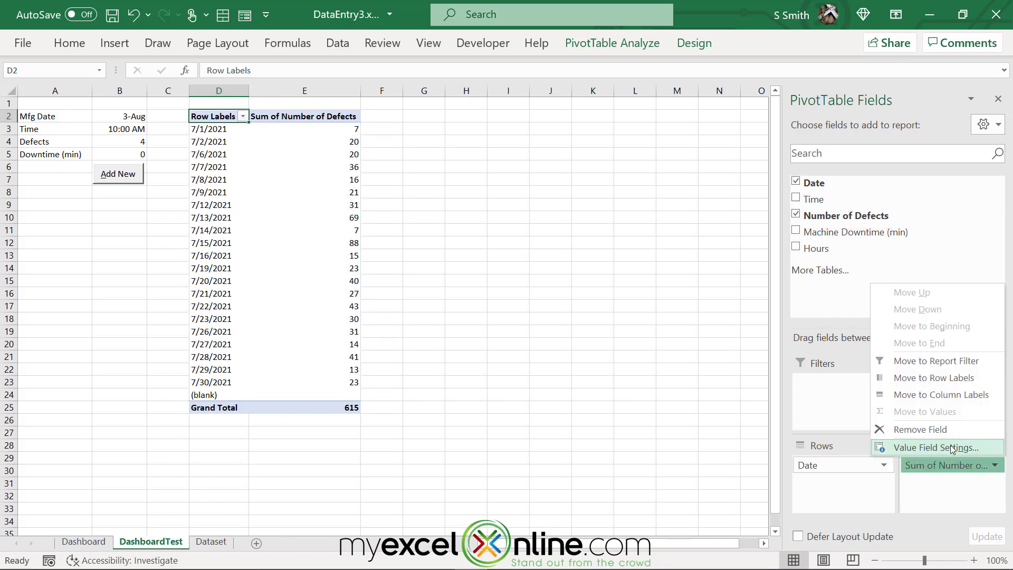
pyautogui.click(932, 448)
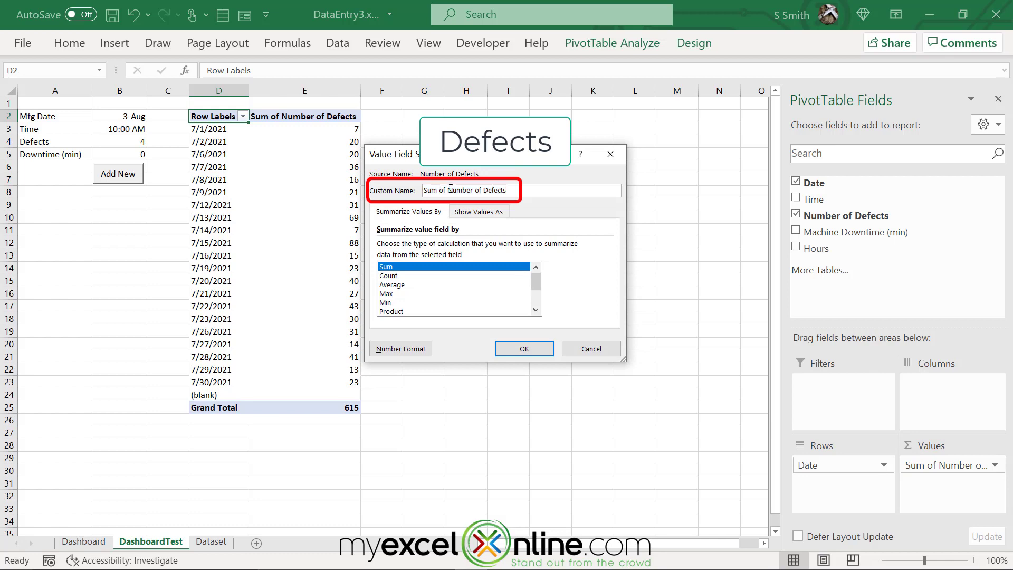
pyautogui.click(523, 348)
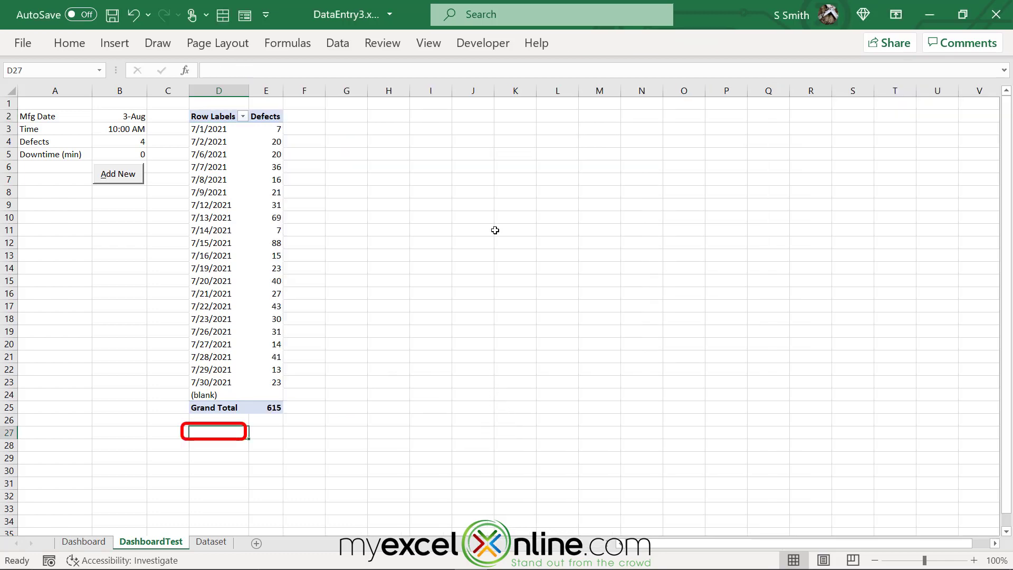
# - Create a second pivot table at D27 sourced from Table1 on Dataset
pyautogui.click(114, 42)
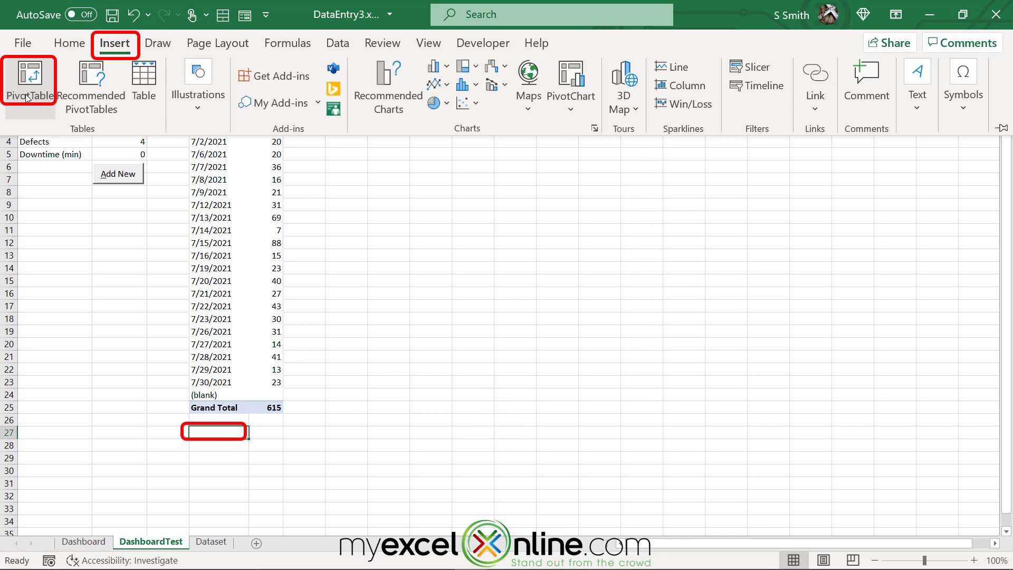
pyautogui.click(29, 79)
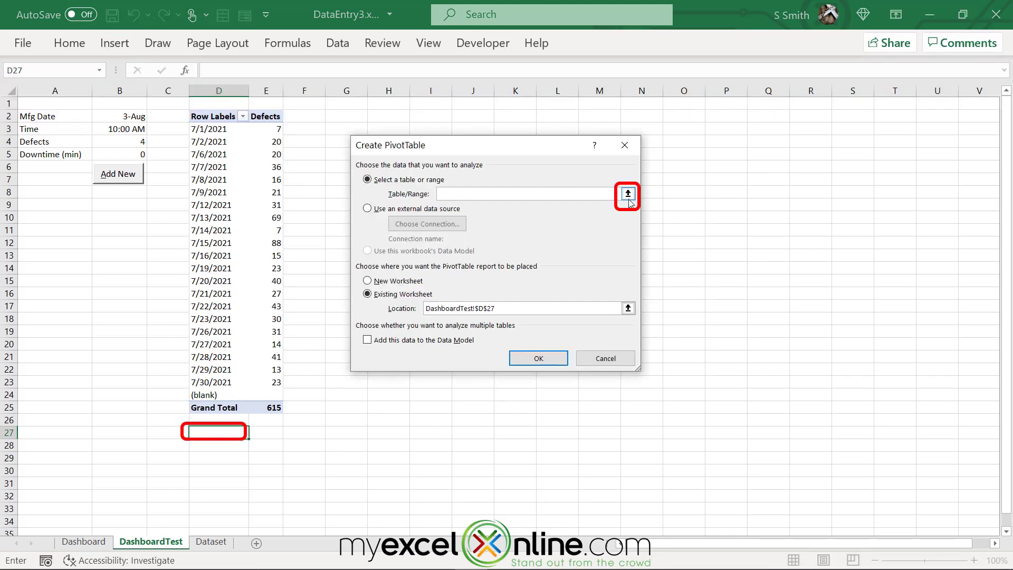
pyautogui.click(626, 194)
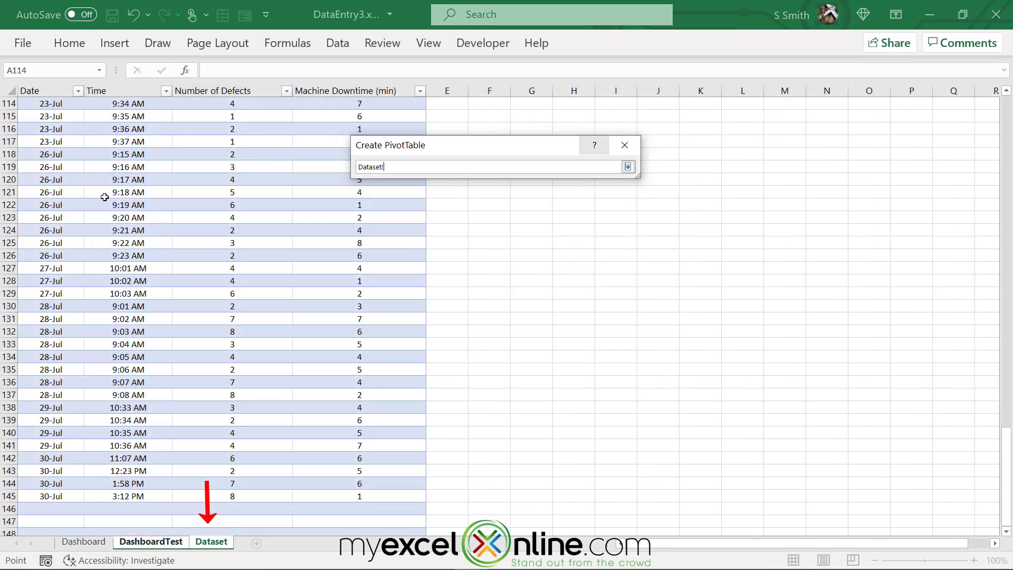
pyautogui.click(627, 167)
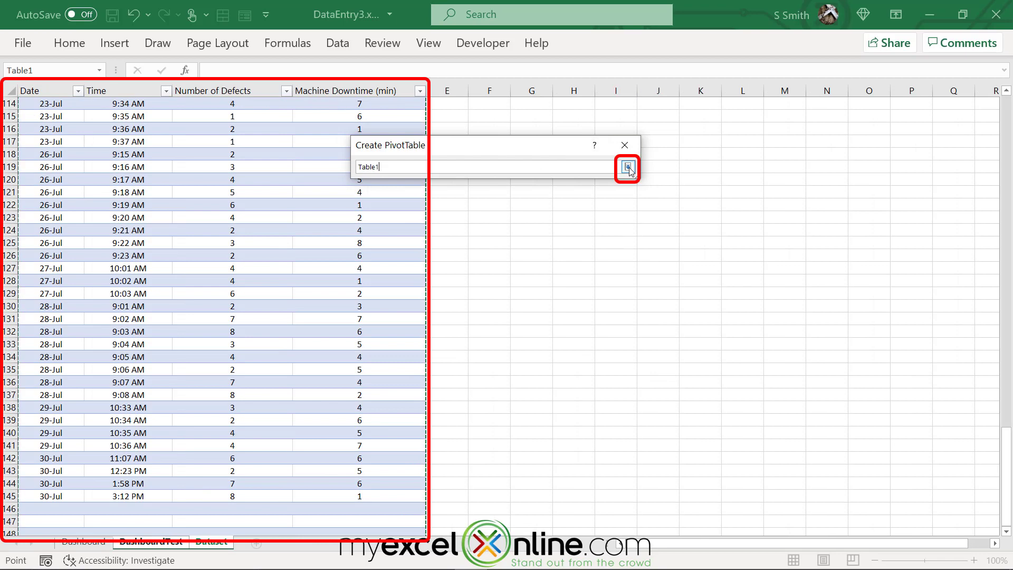
pyautogui.click(625, 169)
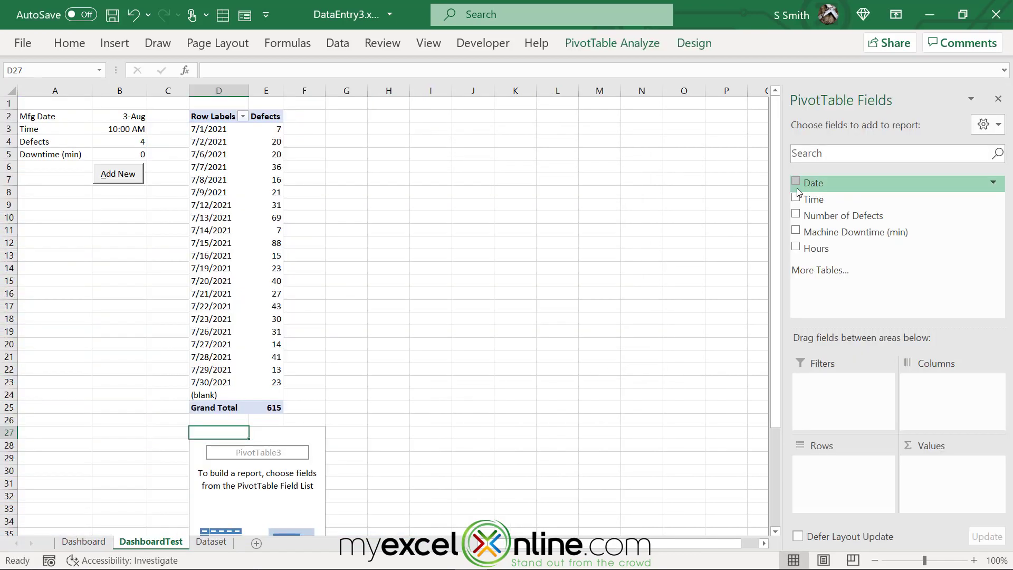
# - Add Date, Time and summed defects, renaming the value field to Defects
pyautogui.click(797, 182)
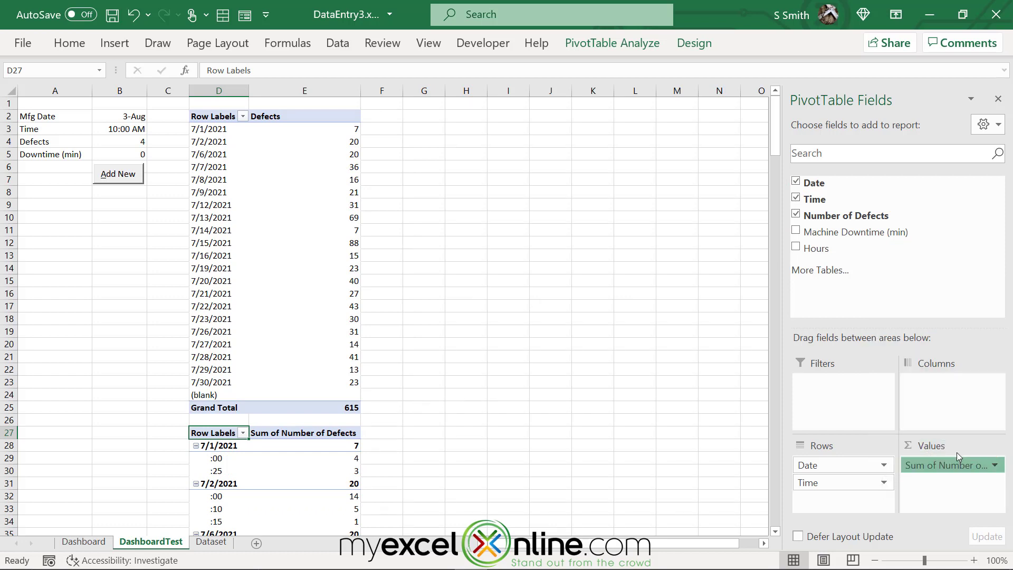
pyautogui.click(949, 465)
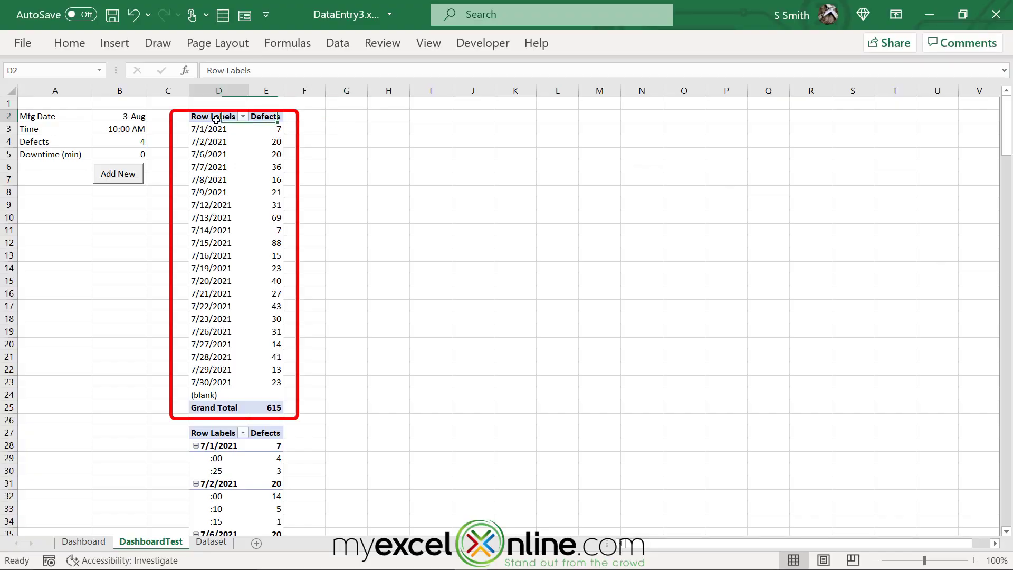
# - Insert a column PivotChart titled Total Defects per Day from the first pivot table
pyautogui.click(115, 42)
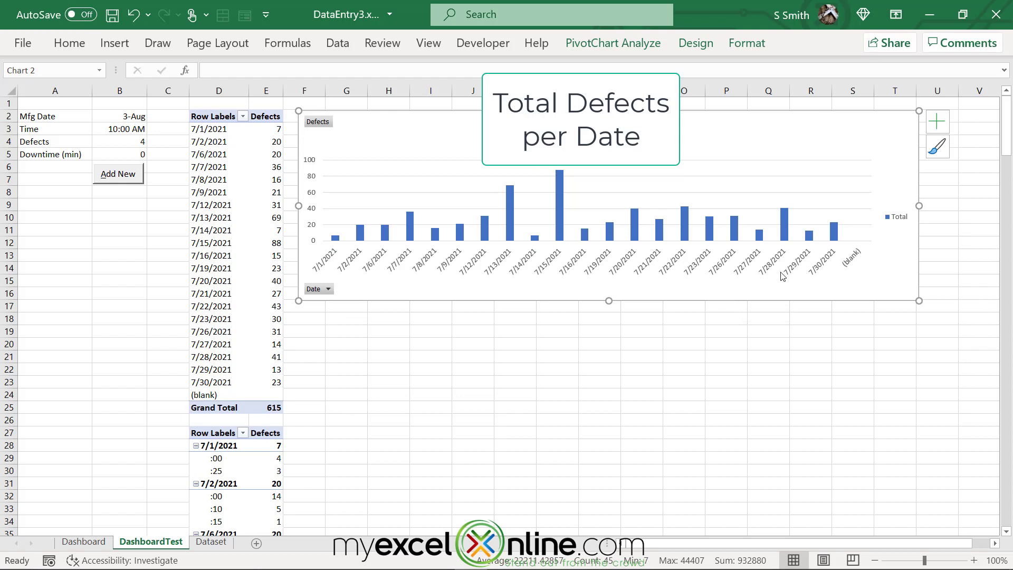
pyautogui.moveTo(892, 247)
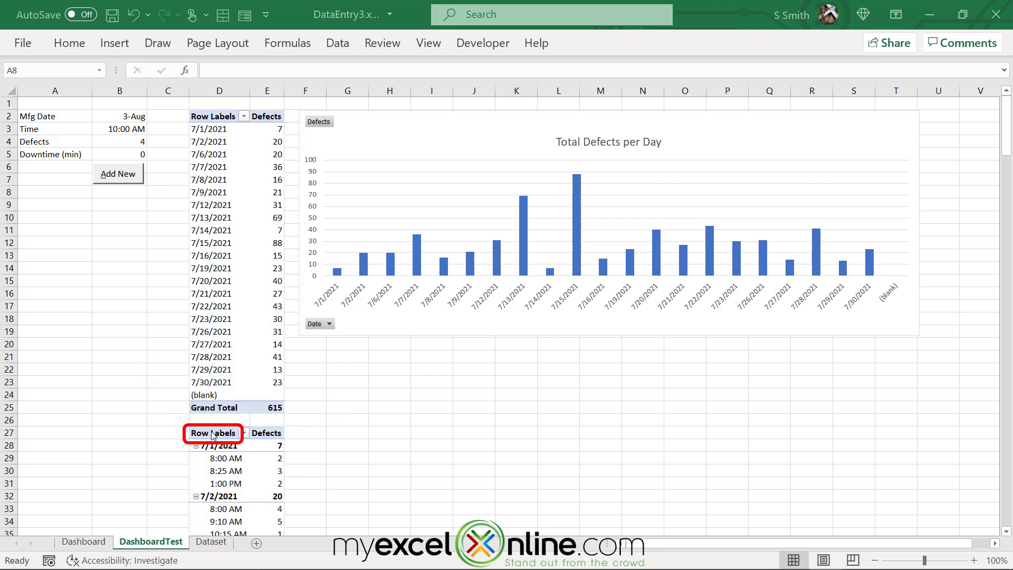
# - Insert a 2-D line PivotChart of defects by date and time from the second pivot table
pyautogui.click(212, 433)
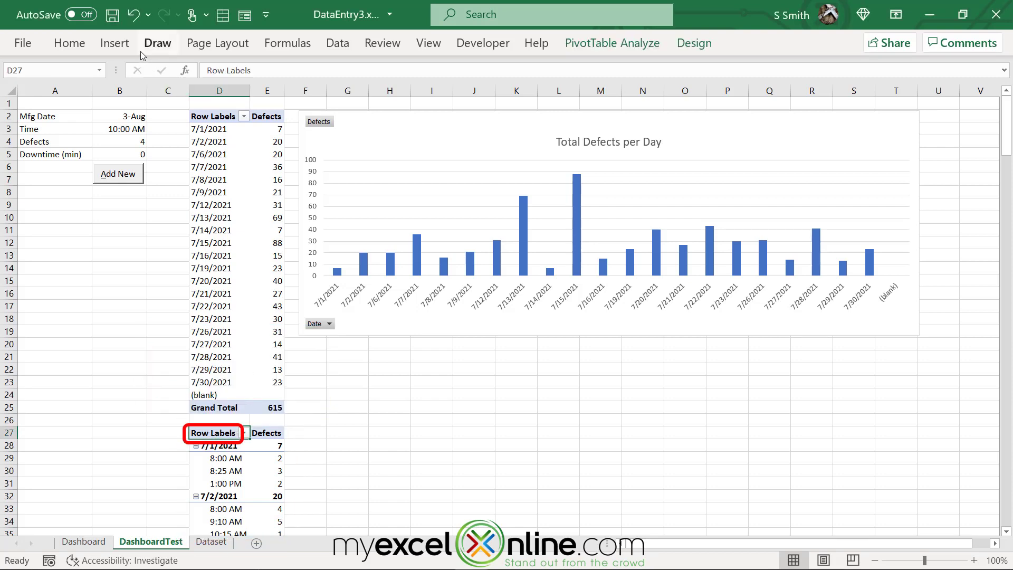
pyautogui.click(433, 82)
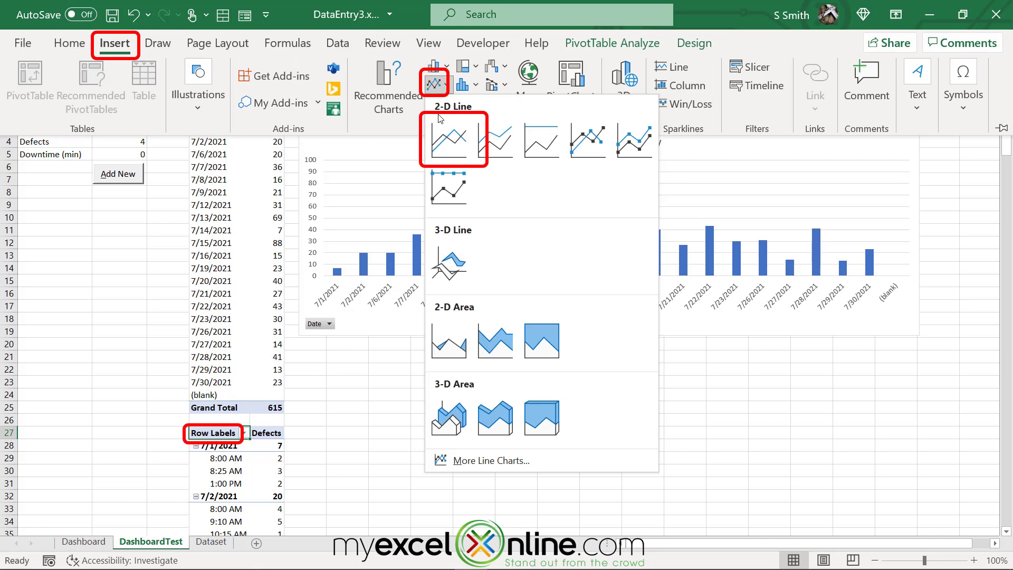
pyautogui.click(454, 137)
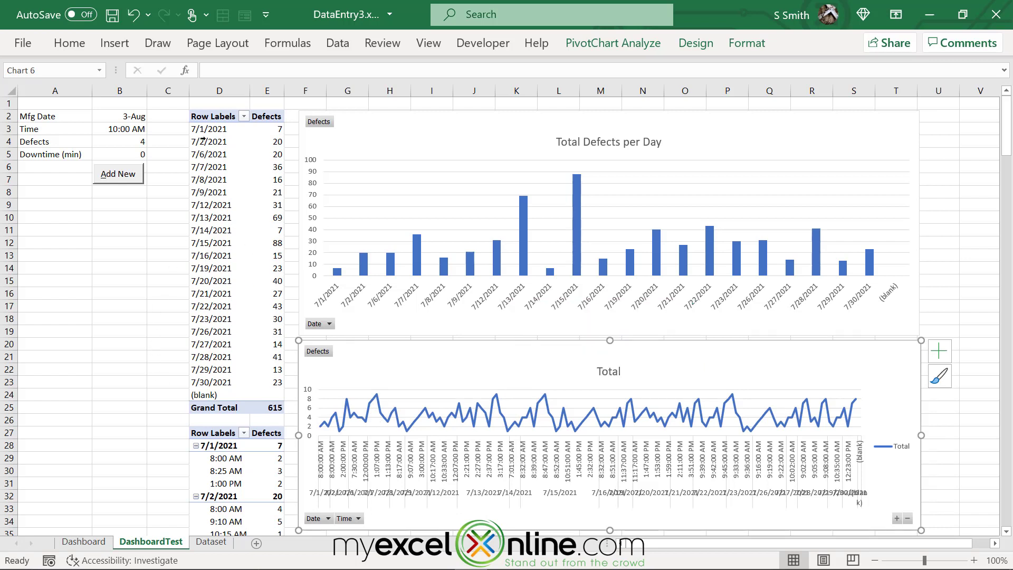
pyautogui.click(213, 116)
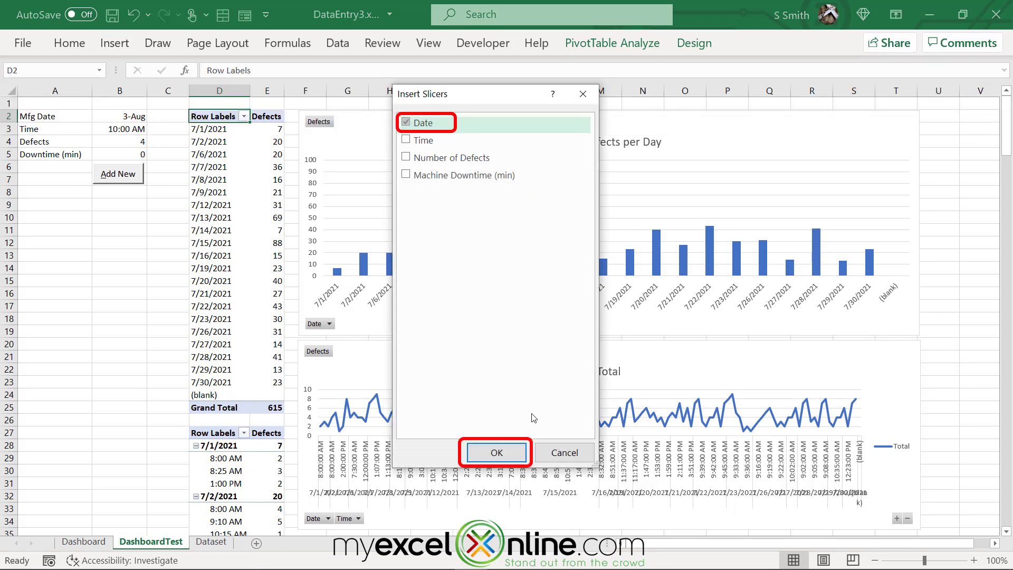
# - Add a Date slicer in column A below the entry form and filter to 7/8/2021
pyautogui.click(495, 453)
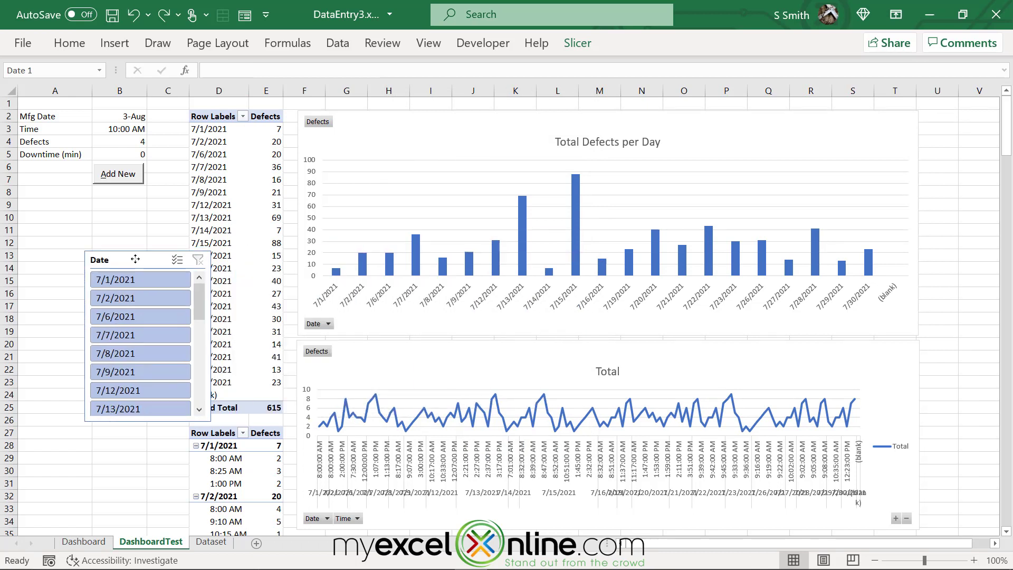
pyautogui.moveTo(135, 260); pyautogui.dragTo(83, 197)
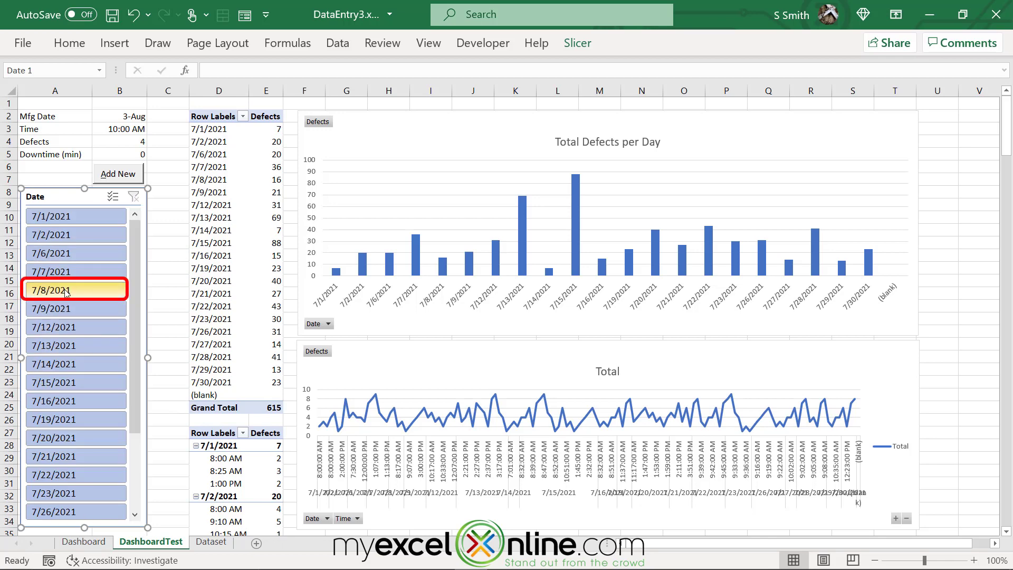
pyautogui.click(73, 289)
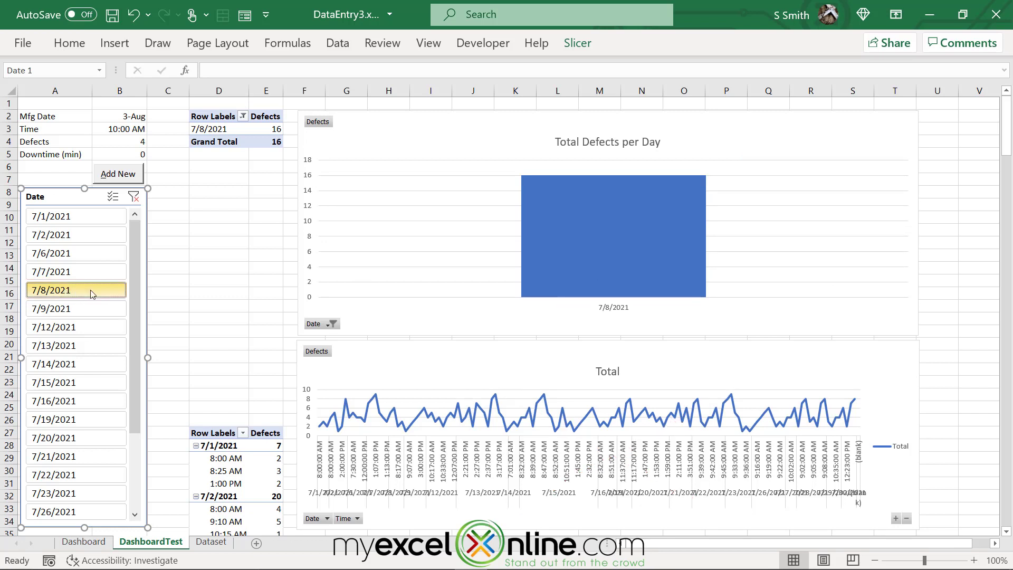
# - Connect the Date slicer to PivotTable3 through Report Connections
pyautogui.rightClick(76, 290)
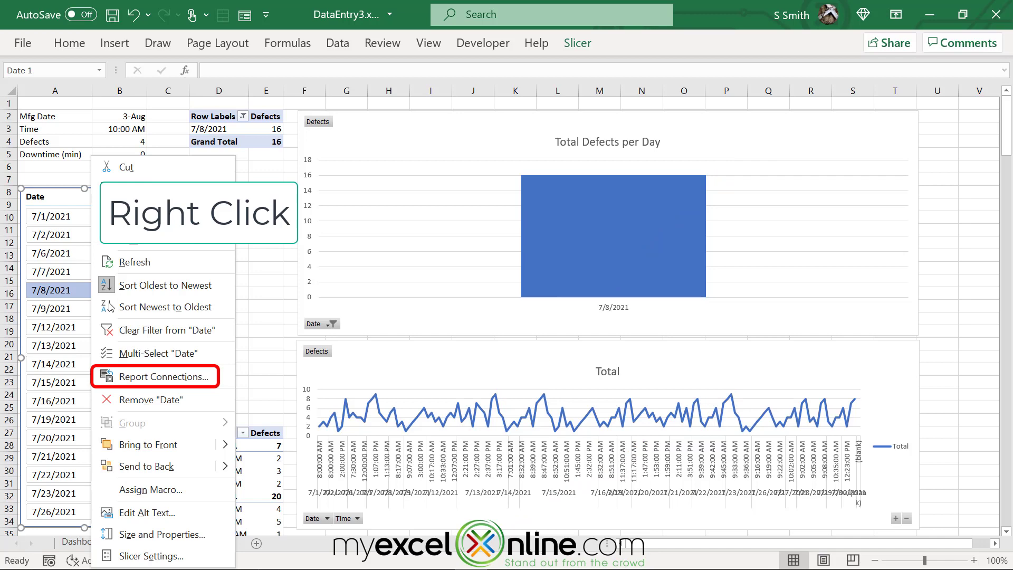
pyautogui.click(162, 376)
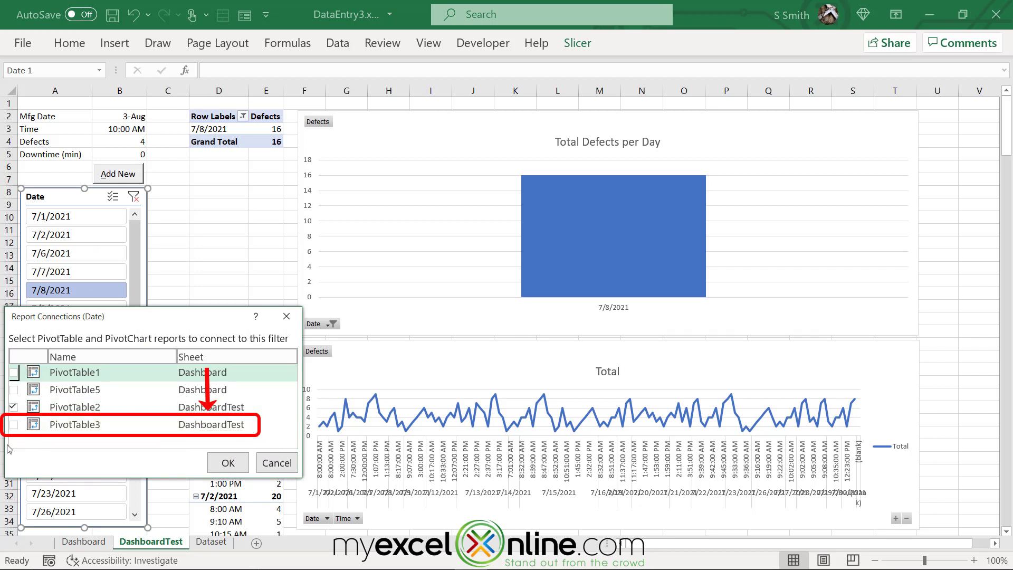
pyautogui.click(13, 428)
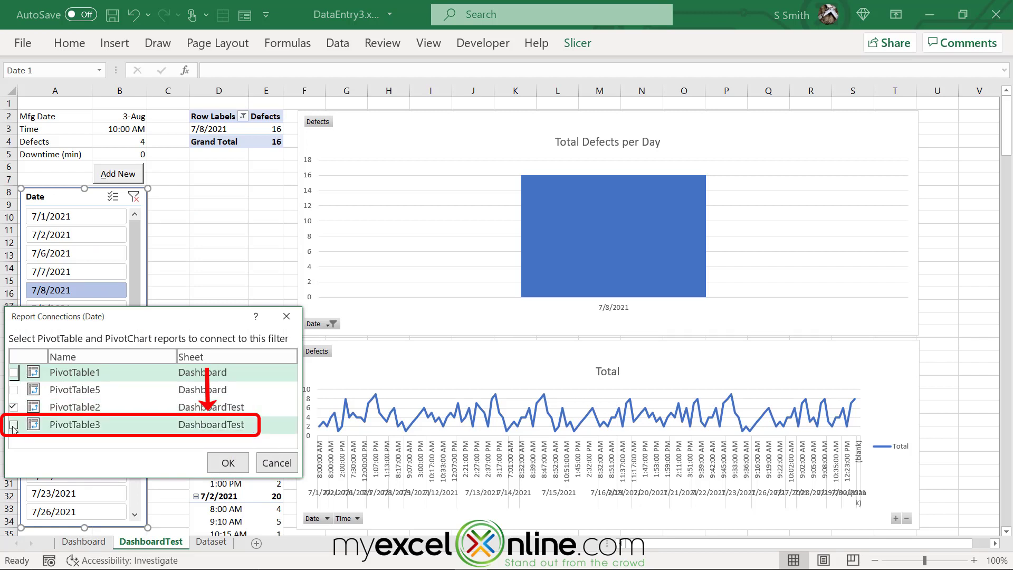
pyautogui.click(228, 462)
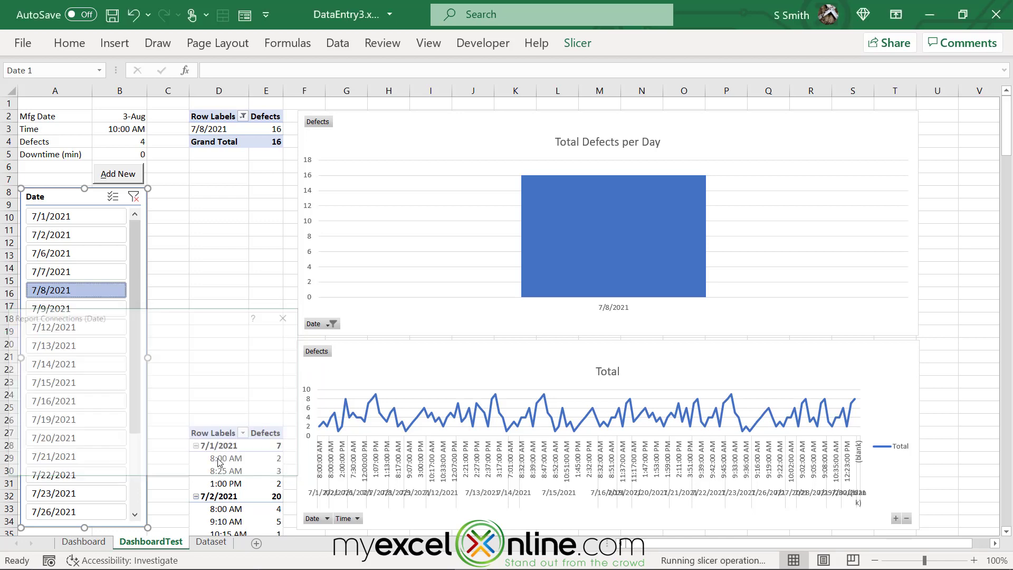
pyautogui.click(75, 289)
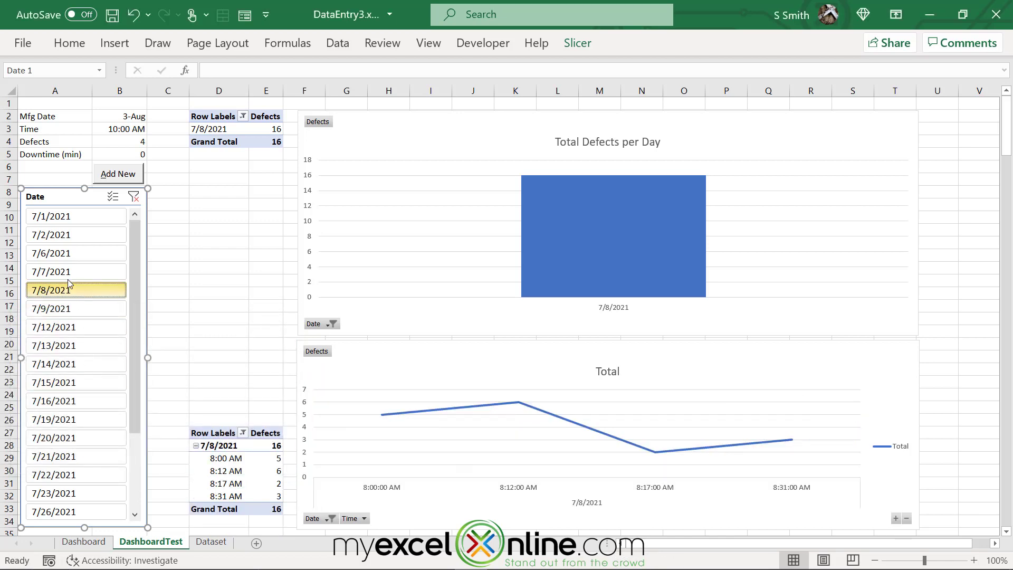
# - Test the slicer with 7/15, 7/23 and 7/13/2021, then clear the filter to show all 615 defects
pyautogui.click(51, 272)
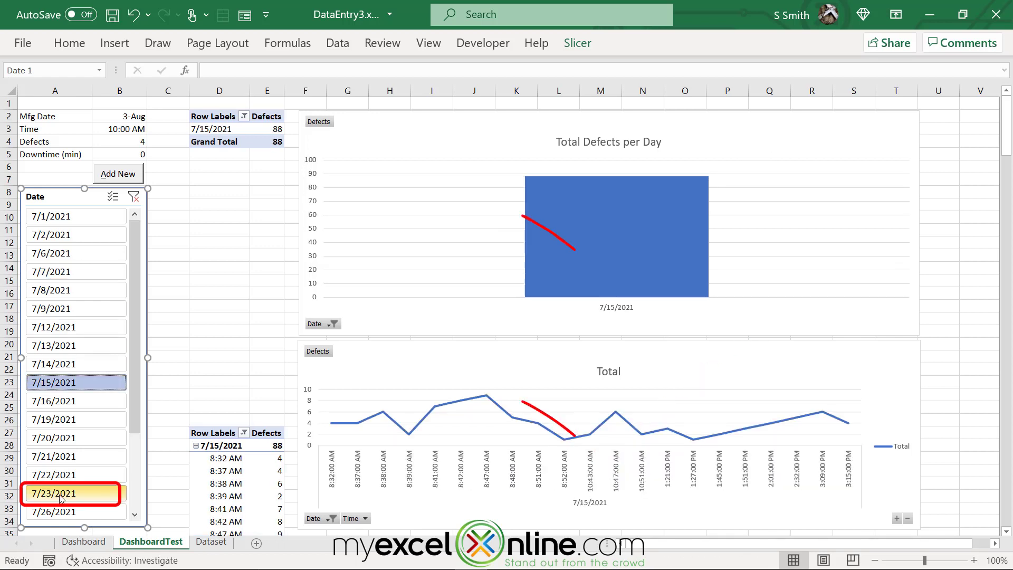
pyautogui.click(74, 382)
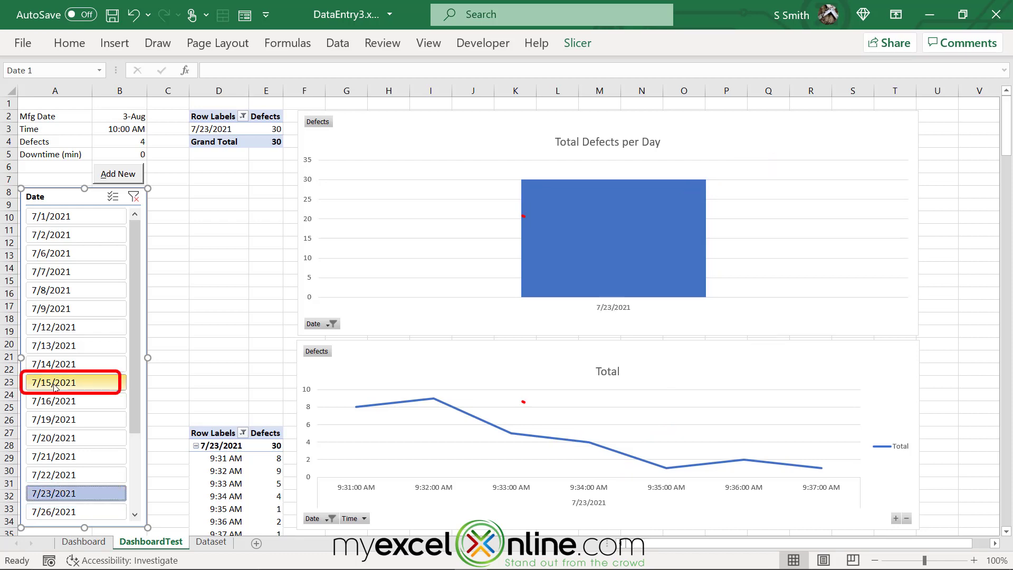
pyautogui.click(54, 382)
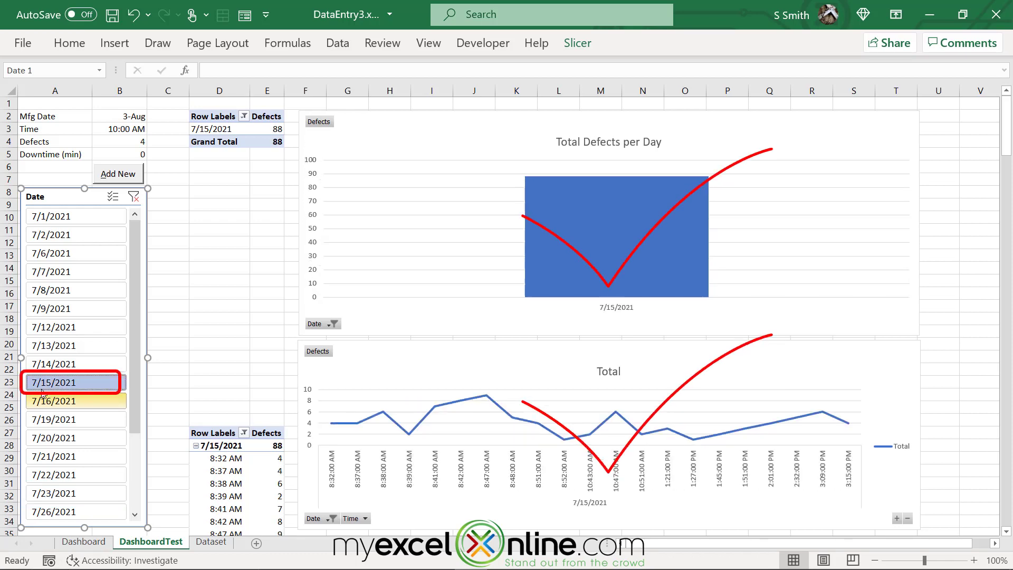
pyautogui.click(134, 194)
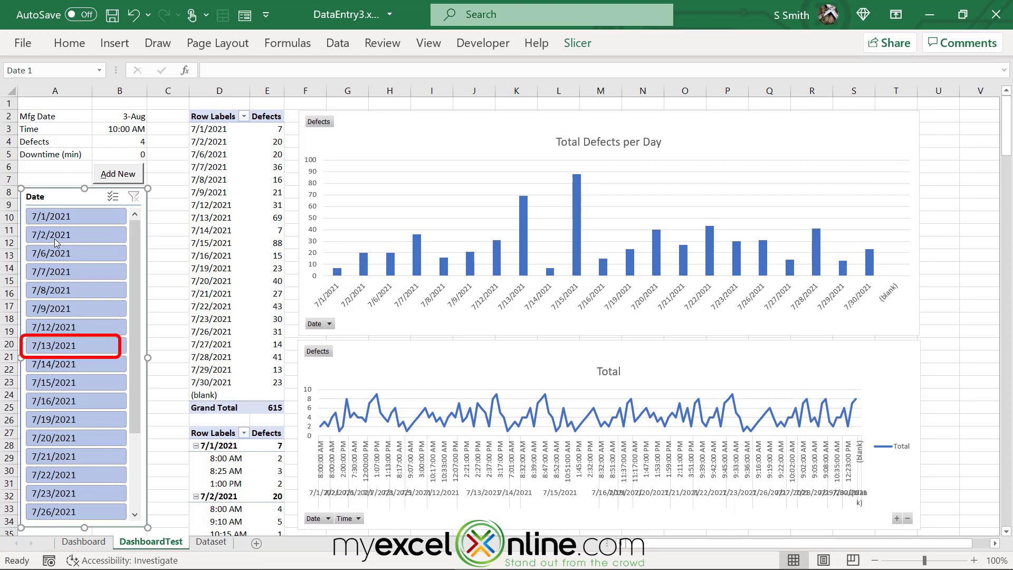
pyautogui.click(74, 346)
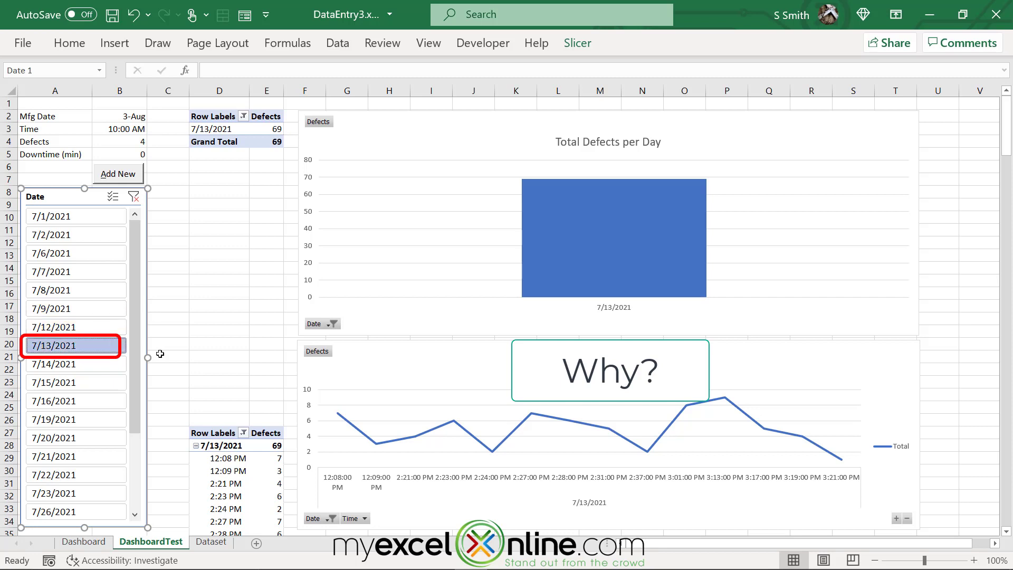
pyautogui.click(70, 383)
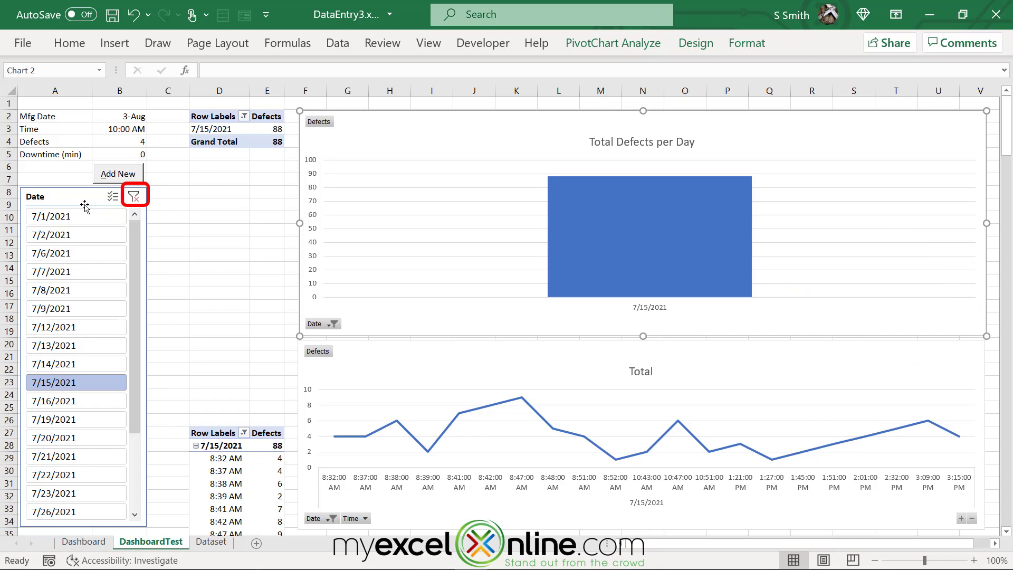
pyautogui.moveTo(134, 195)
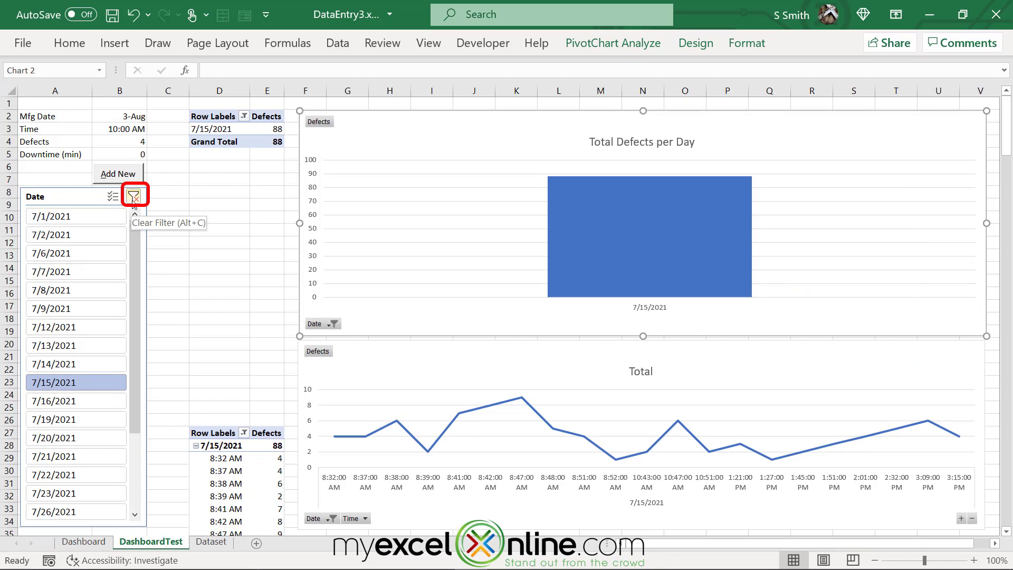
pyautogui.click(135, 194)
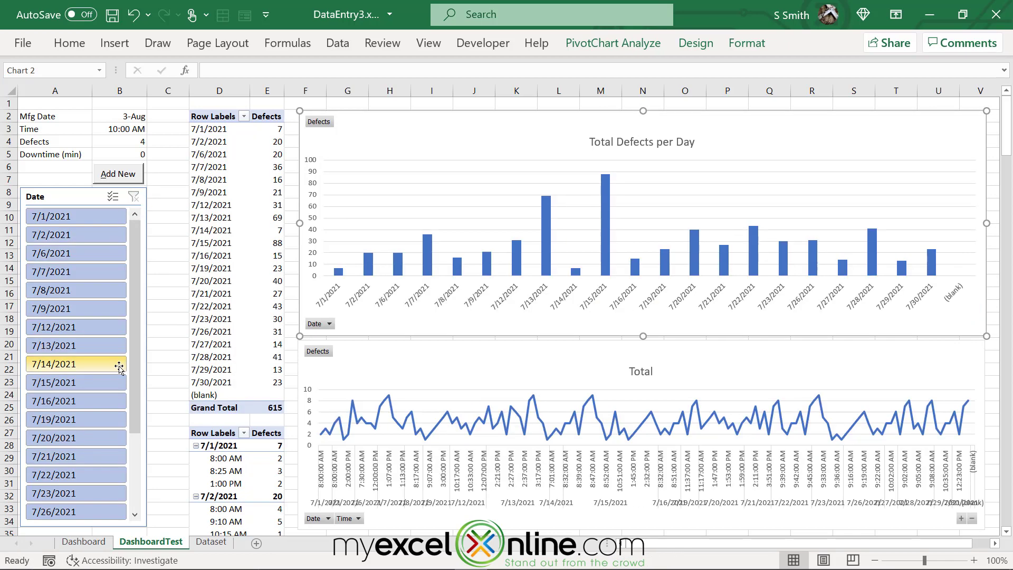